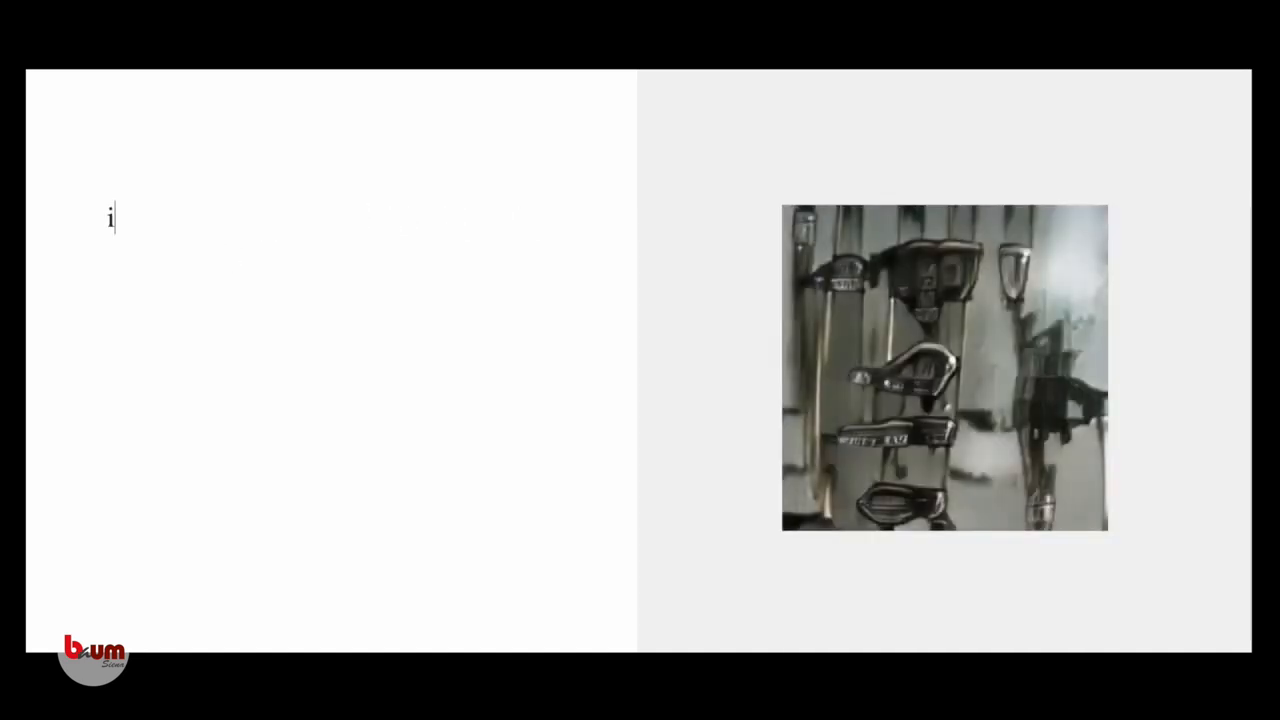
type("mmediate, fast, clear,")
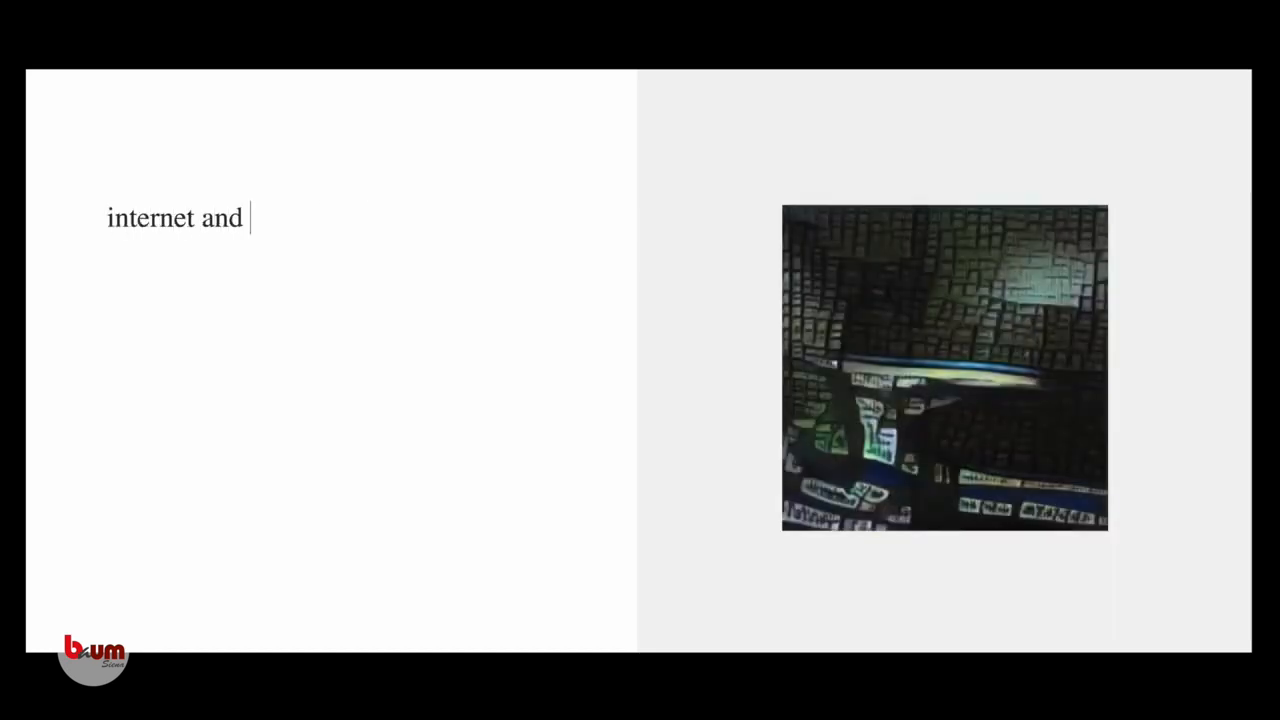
type("other people experiences")
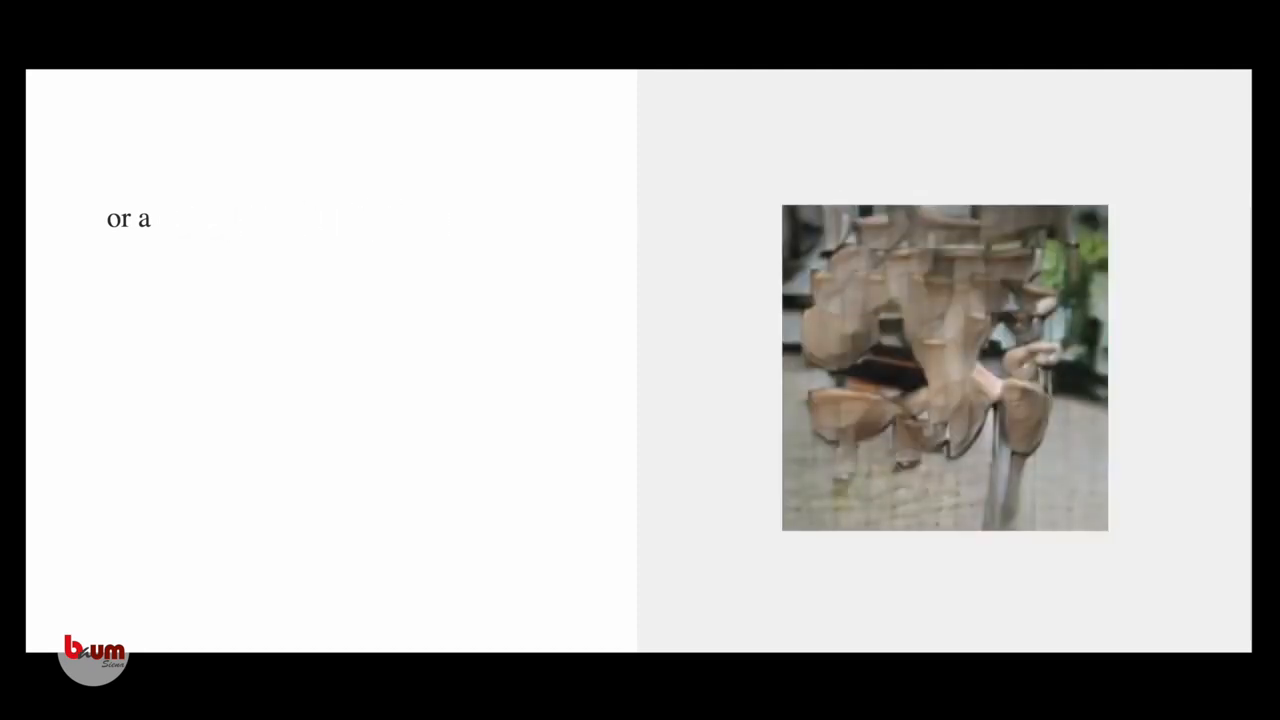
type("just like a c")
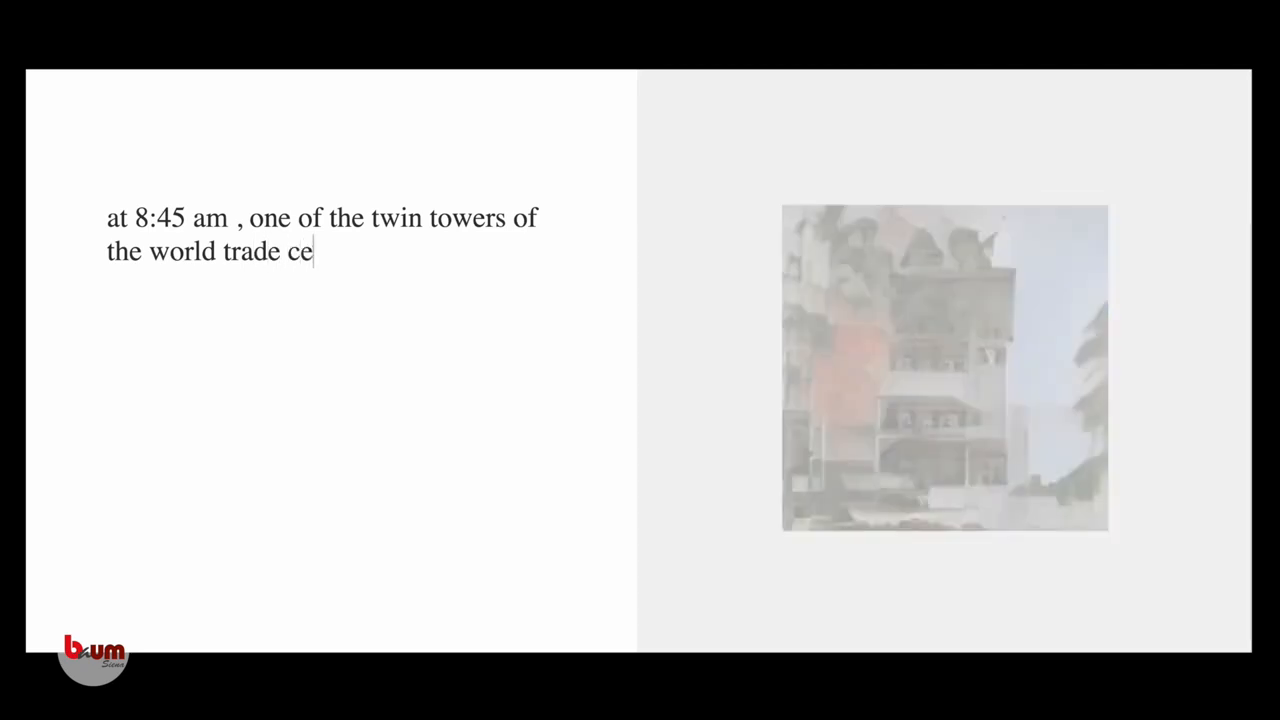
type("ntre complex")
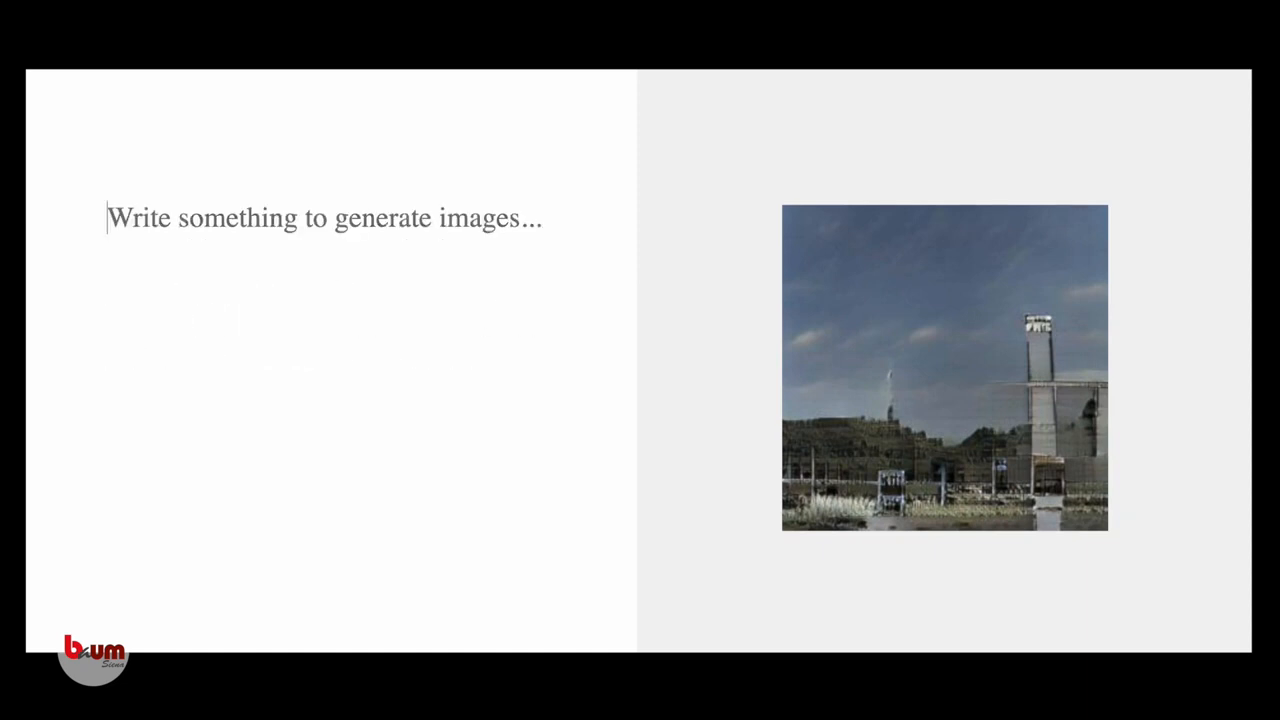
type("hijacked jets destroy twin towers and hit penthagon in a day of")
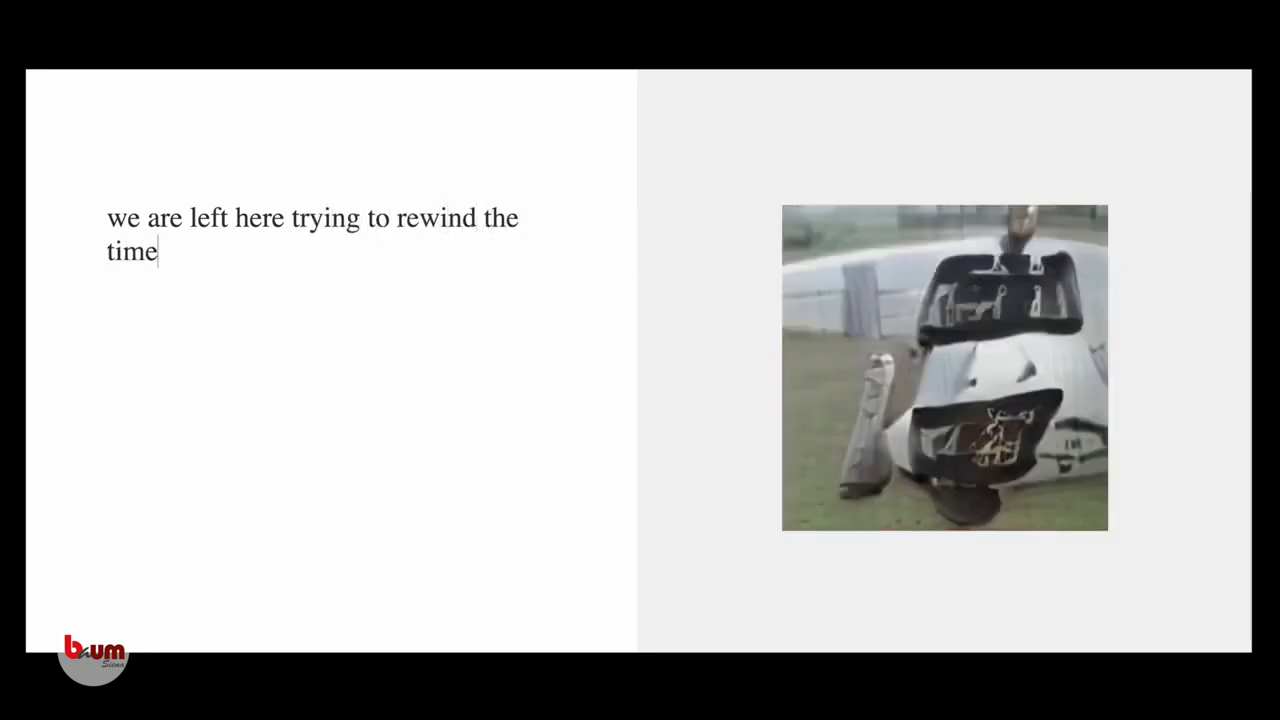
type("seeing the chan")
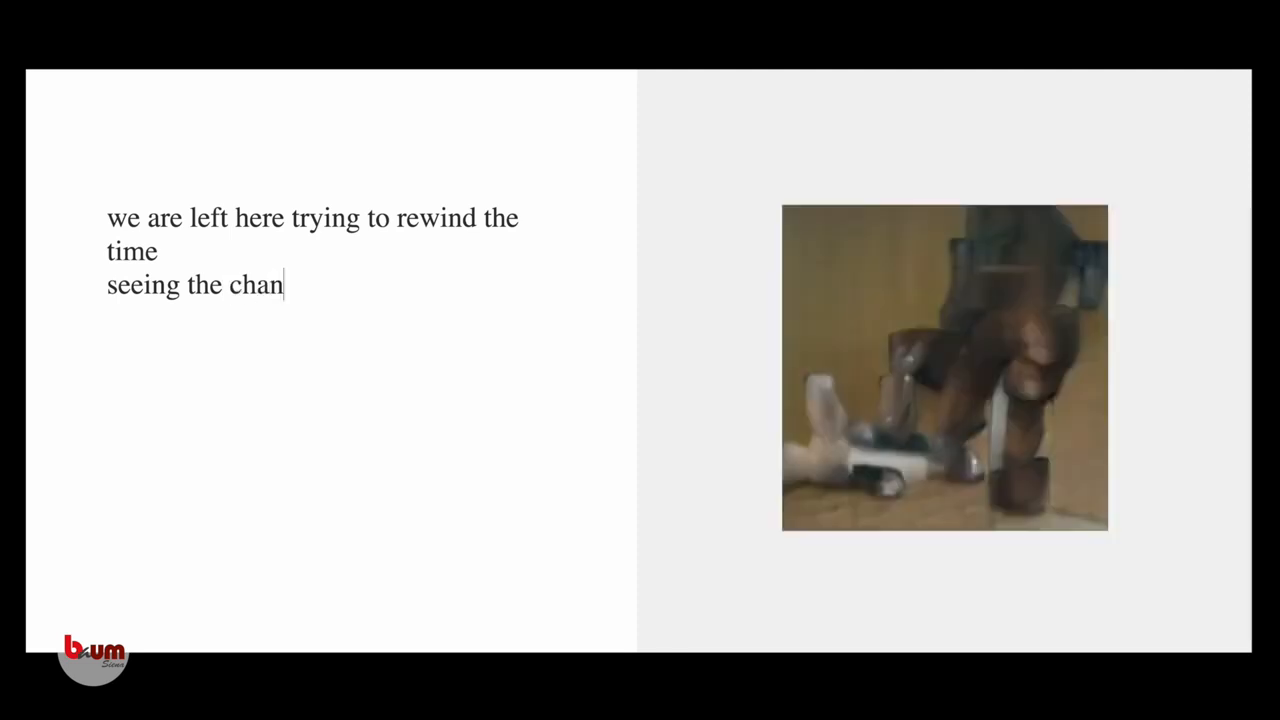
type("ges, even though we didnt feel the he")
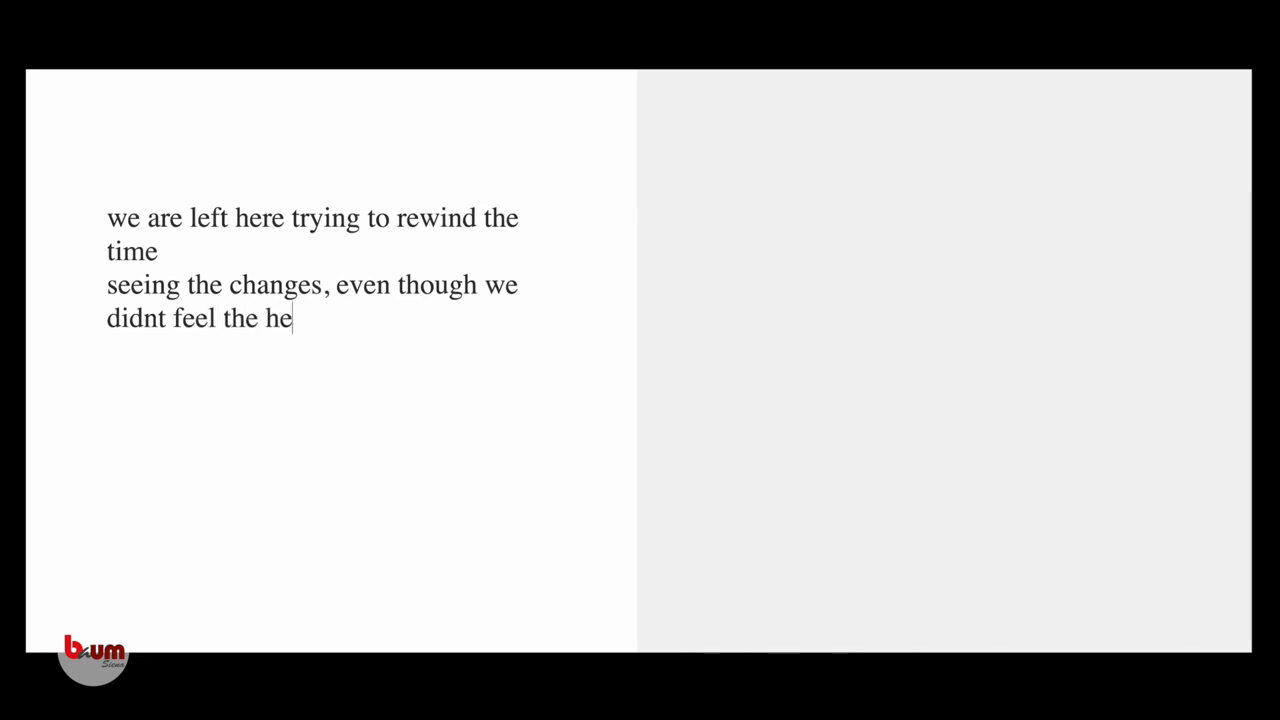
type("at of the fire")
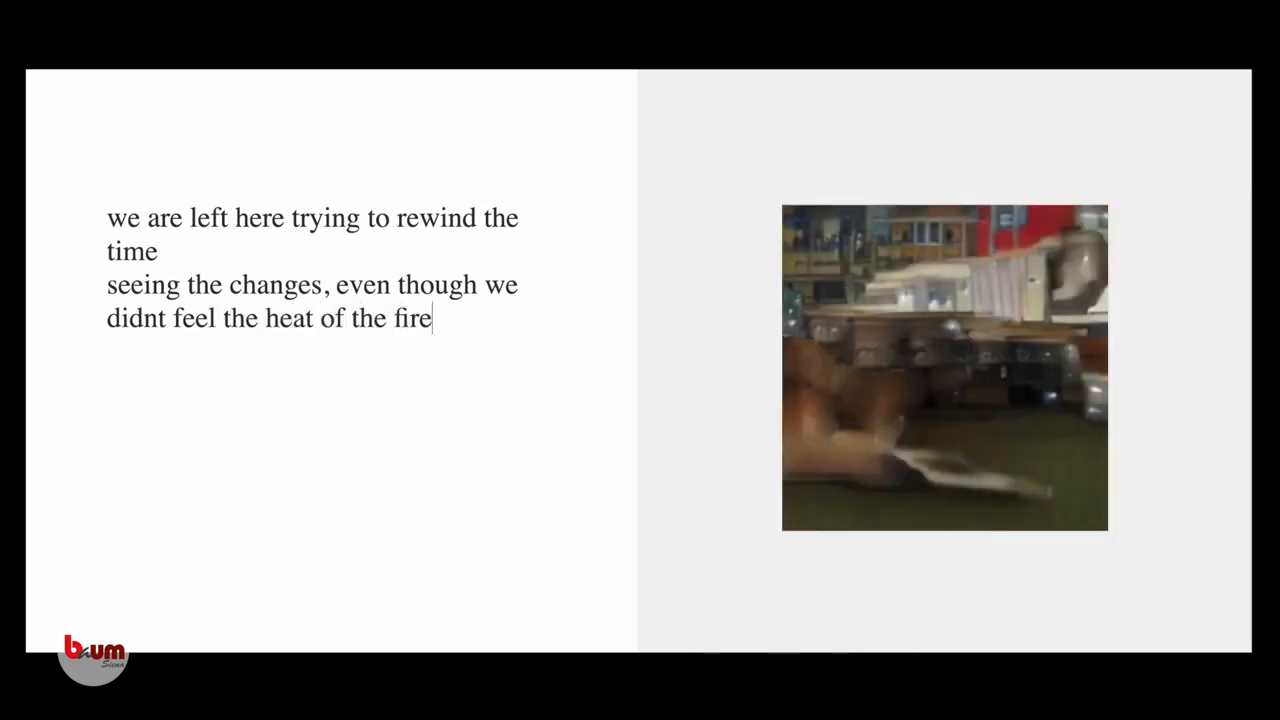
type("will we see you tomorrow?")
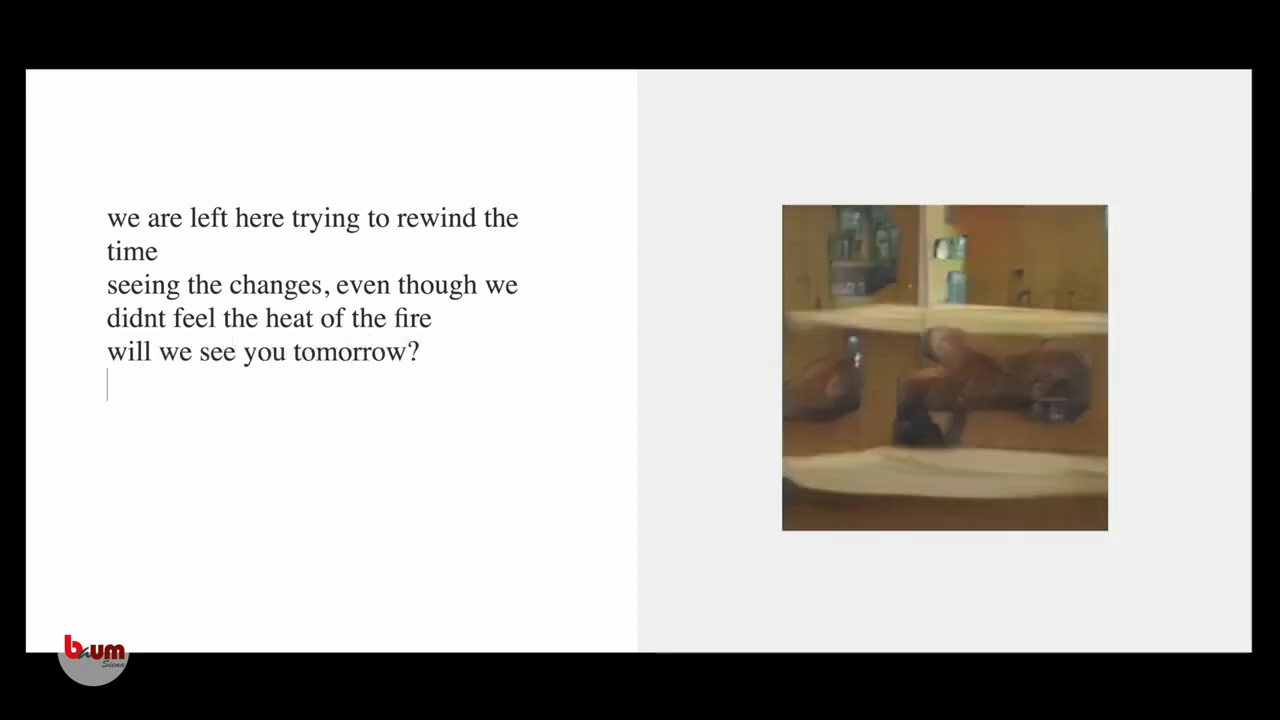
type("the bells w")
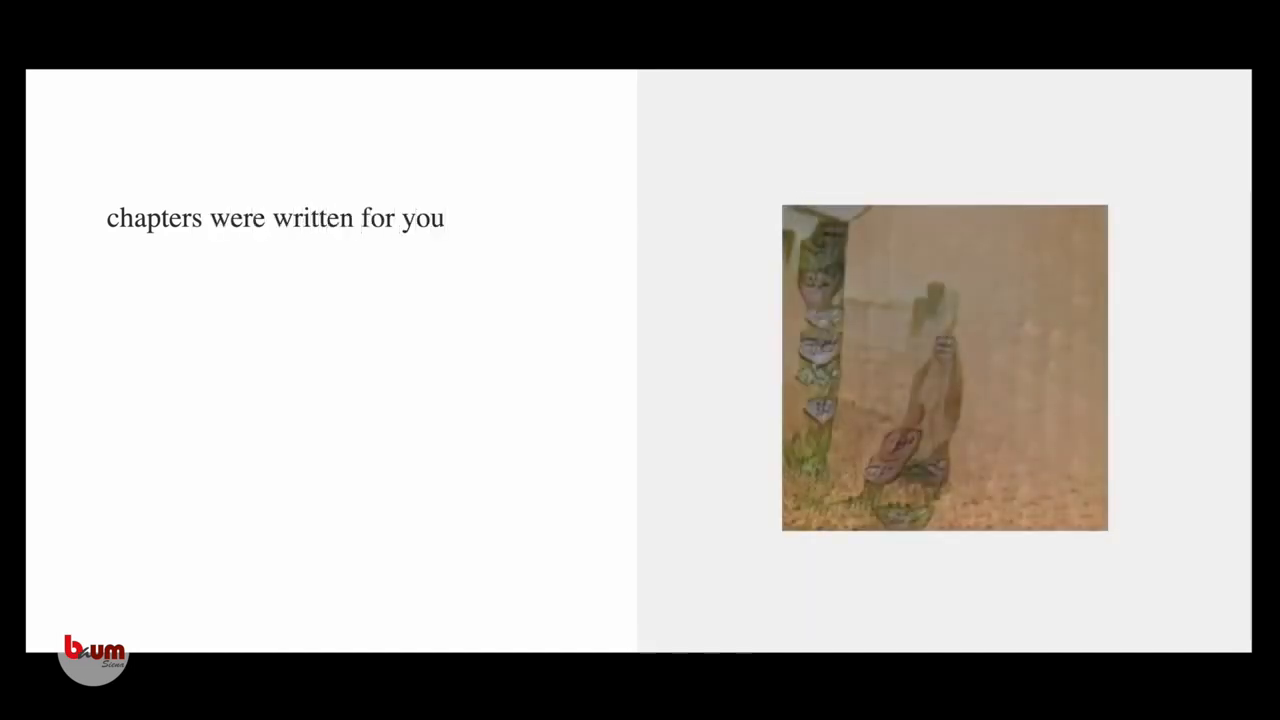
type("you are never coming back dow")
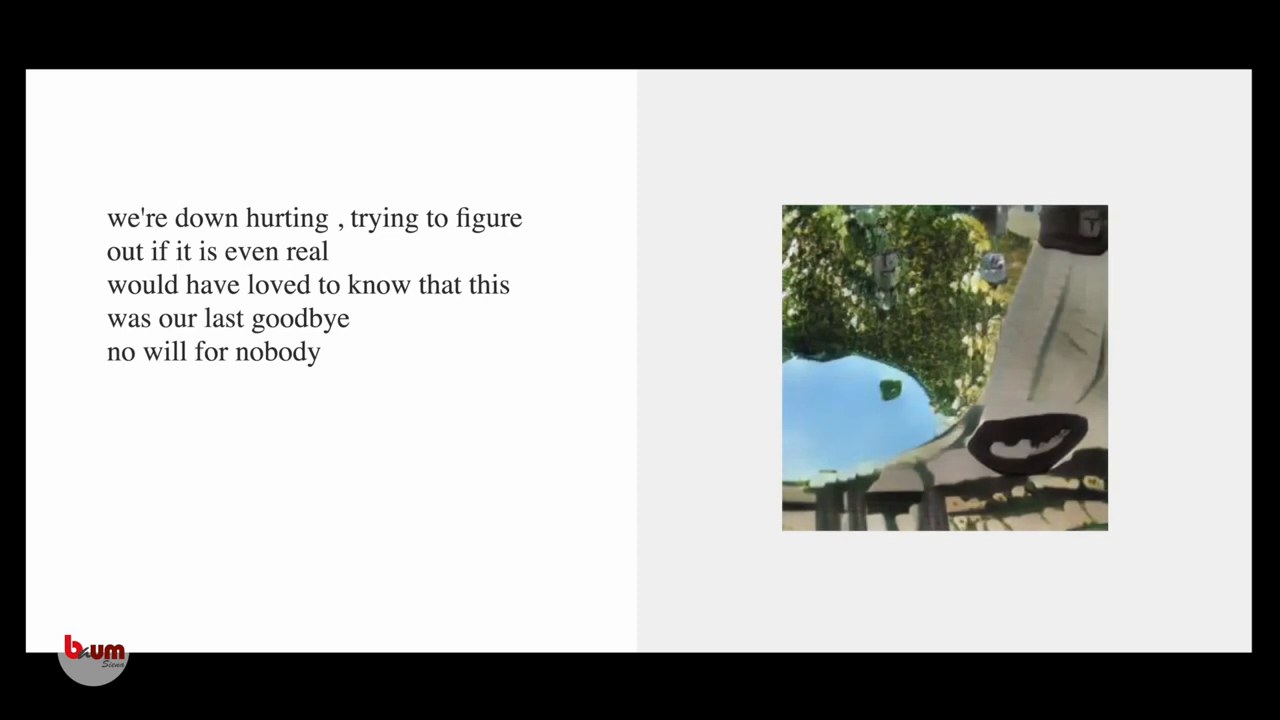
type("who are you dying for?")
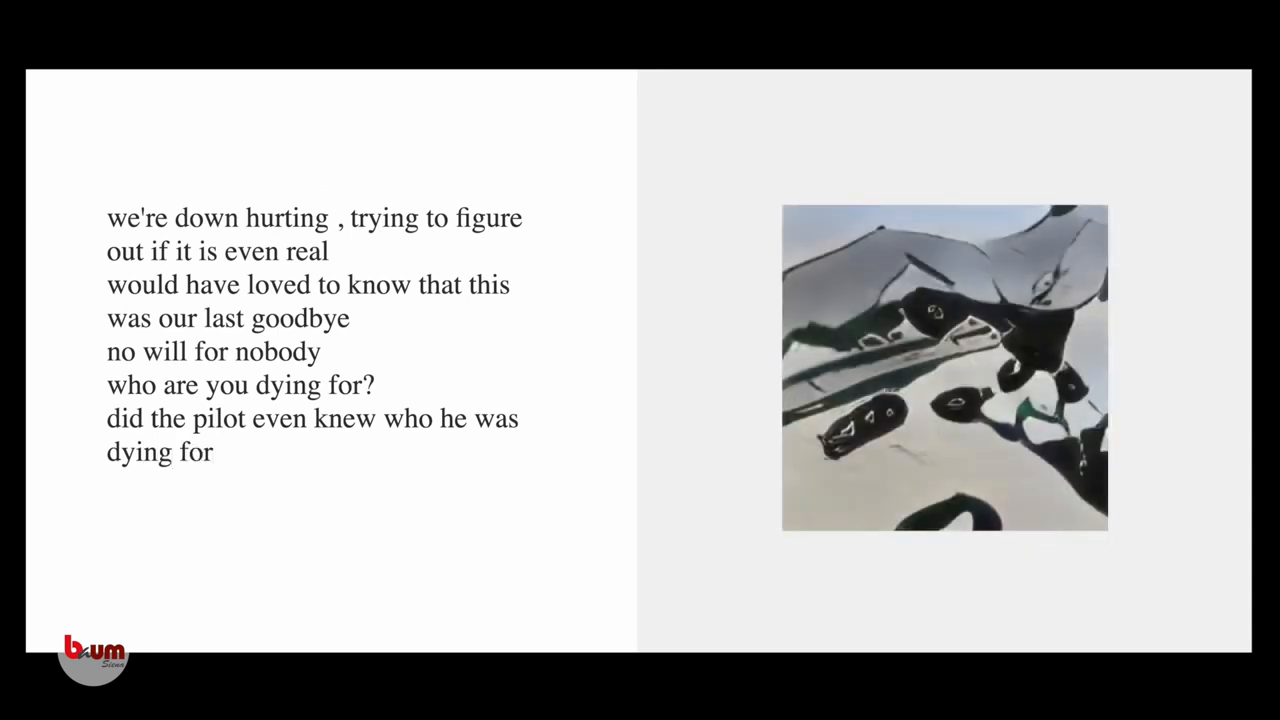
type("one life and he's gonna")
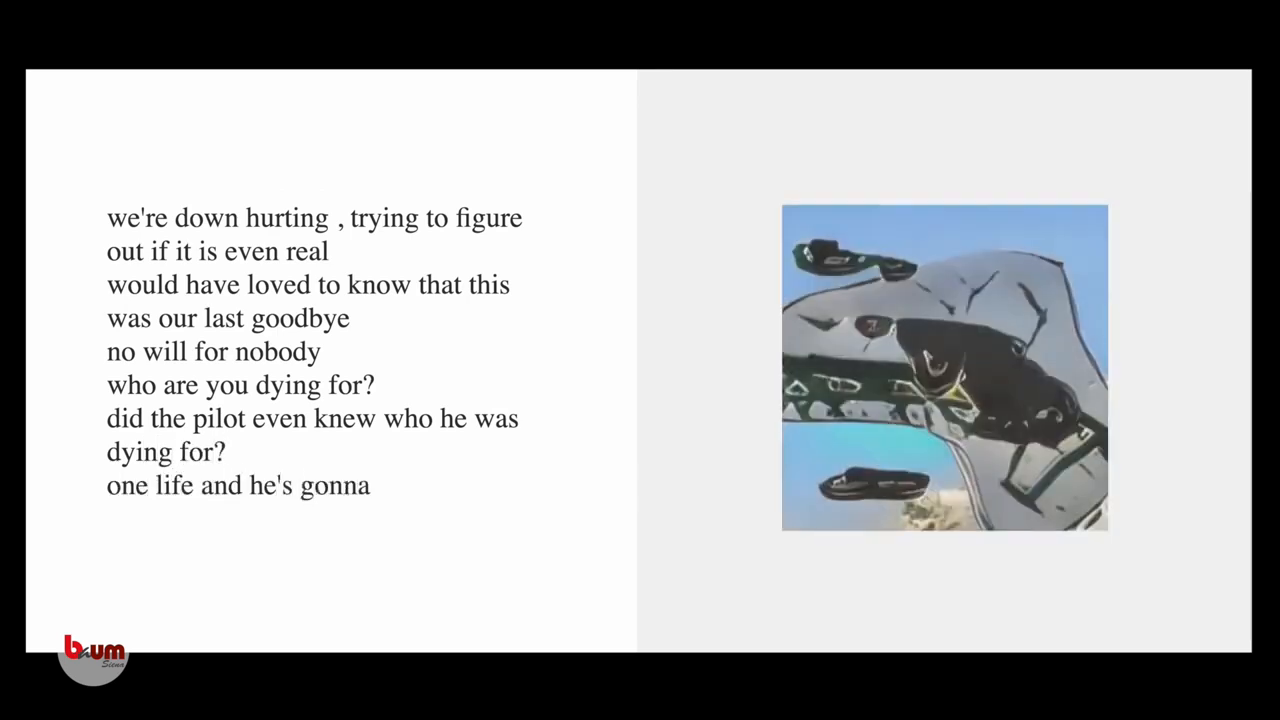
type("use it")
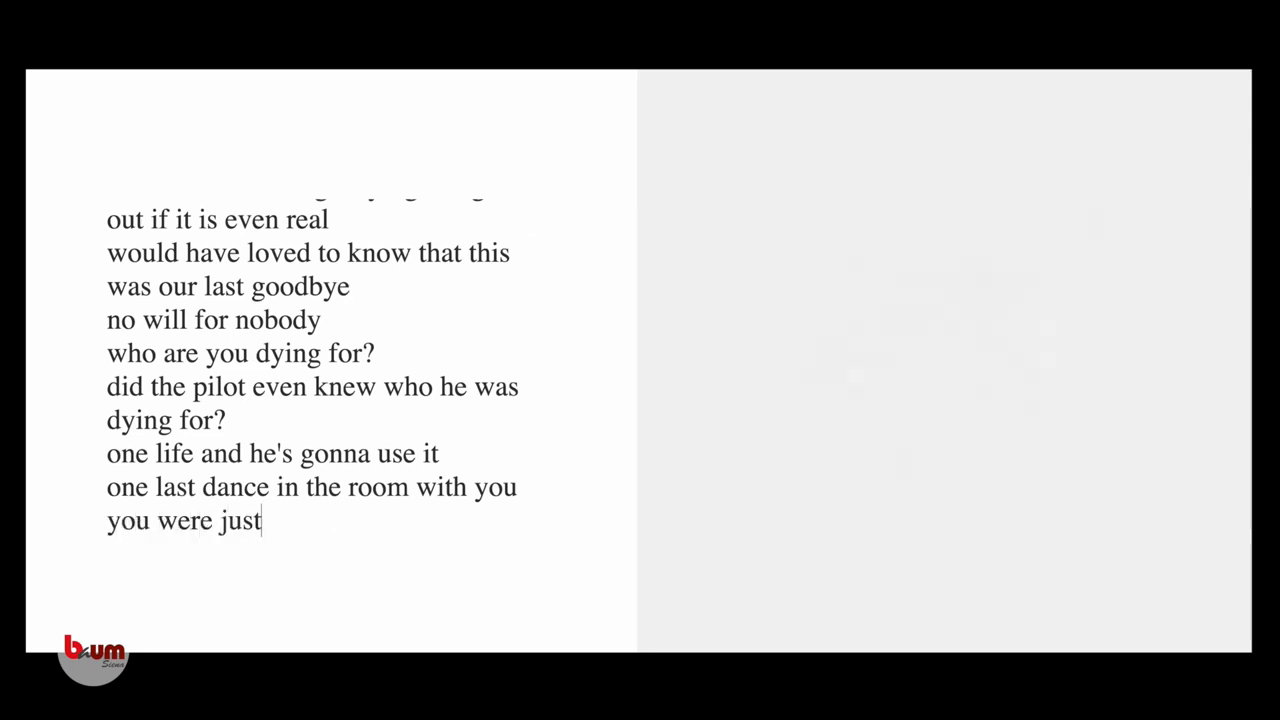
type("a puppet that got sacrificed")
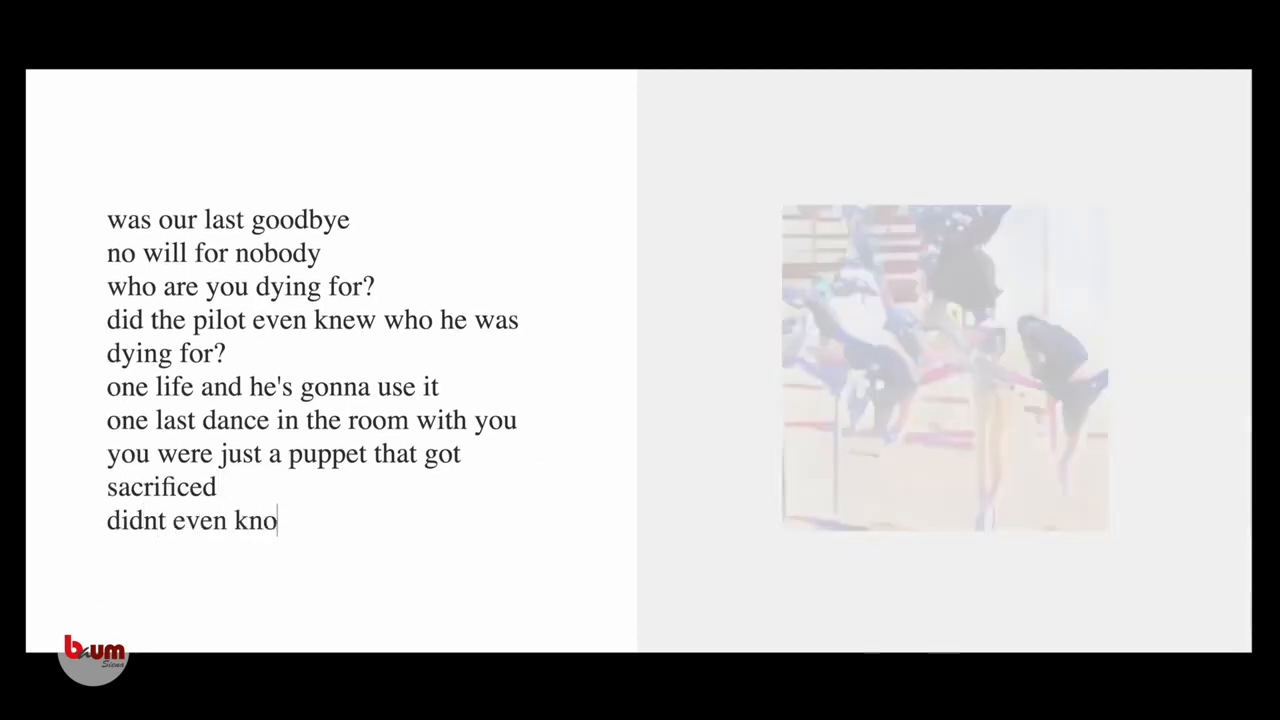
type("w you were u")
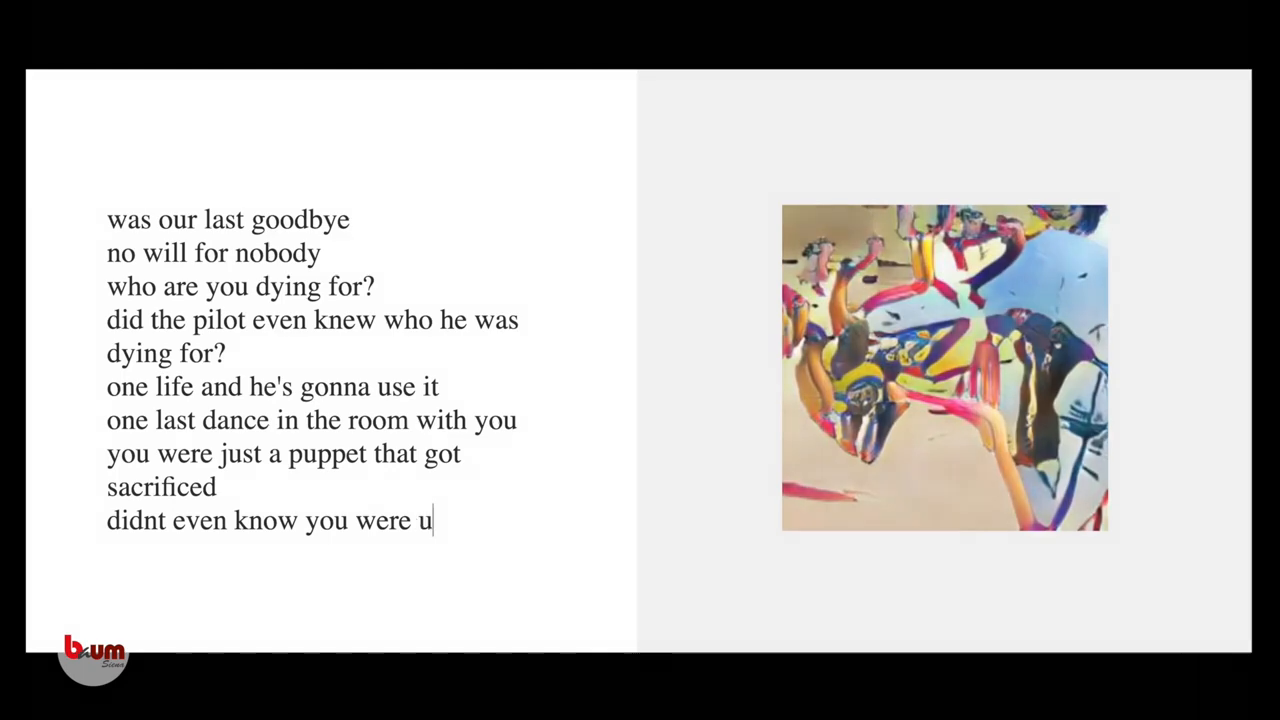